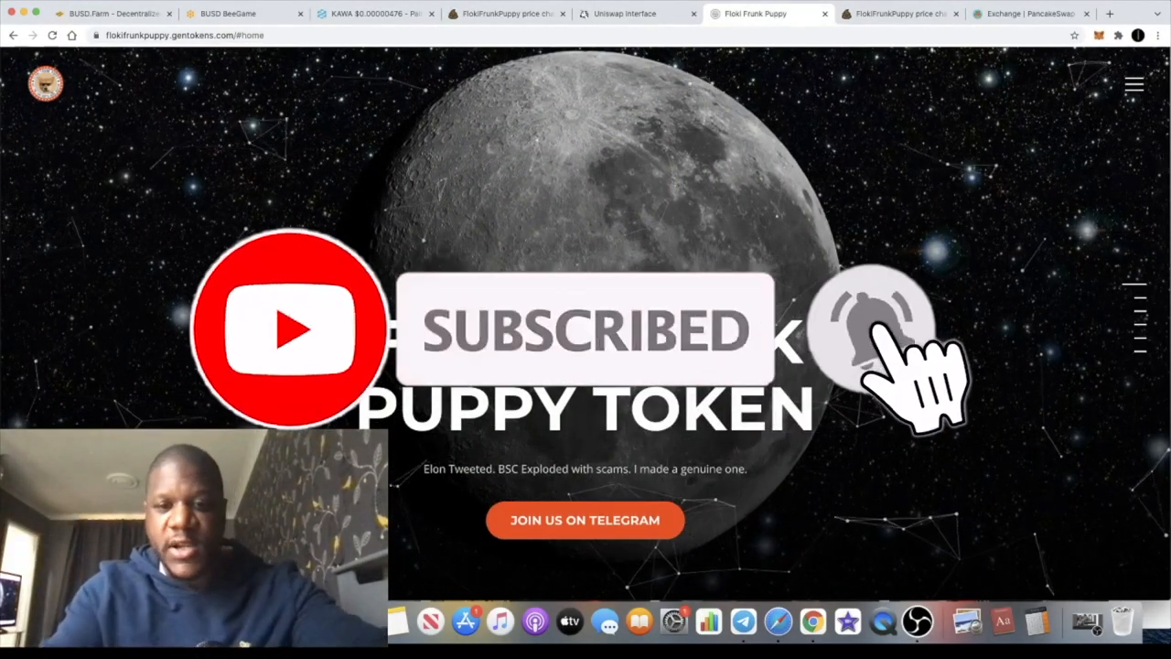
Step: Scroll the Floki Frunk Puppy site from Tokenomics down to the Roadmap to the Moon
left_click(871, 329)
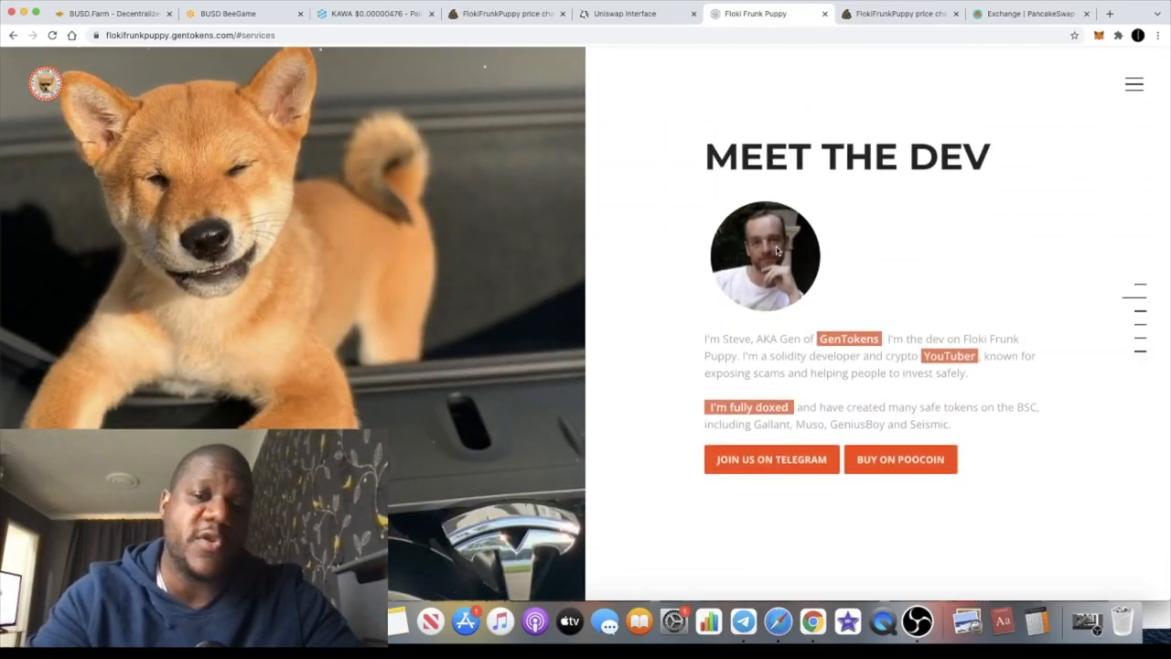
mouse_move(814, 192)
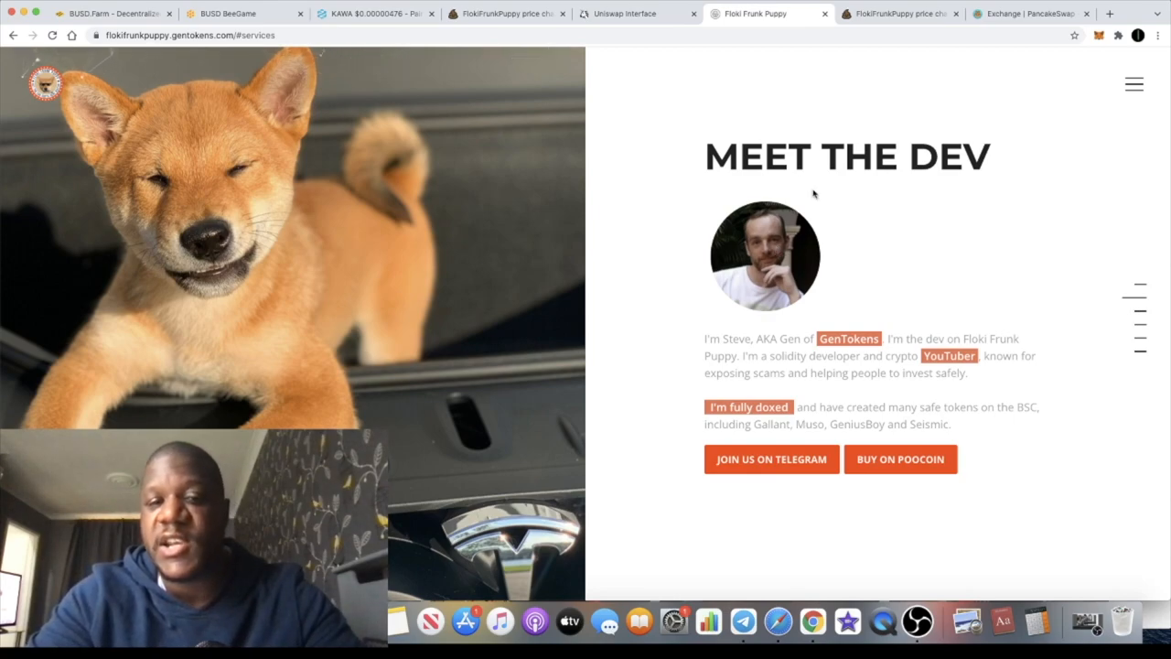
mouse_move(781, 211)
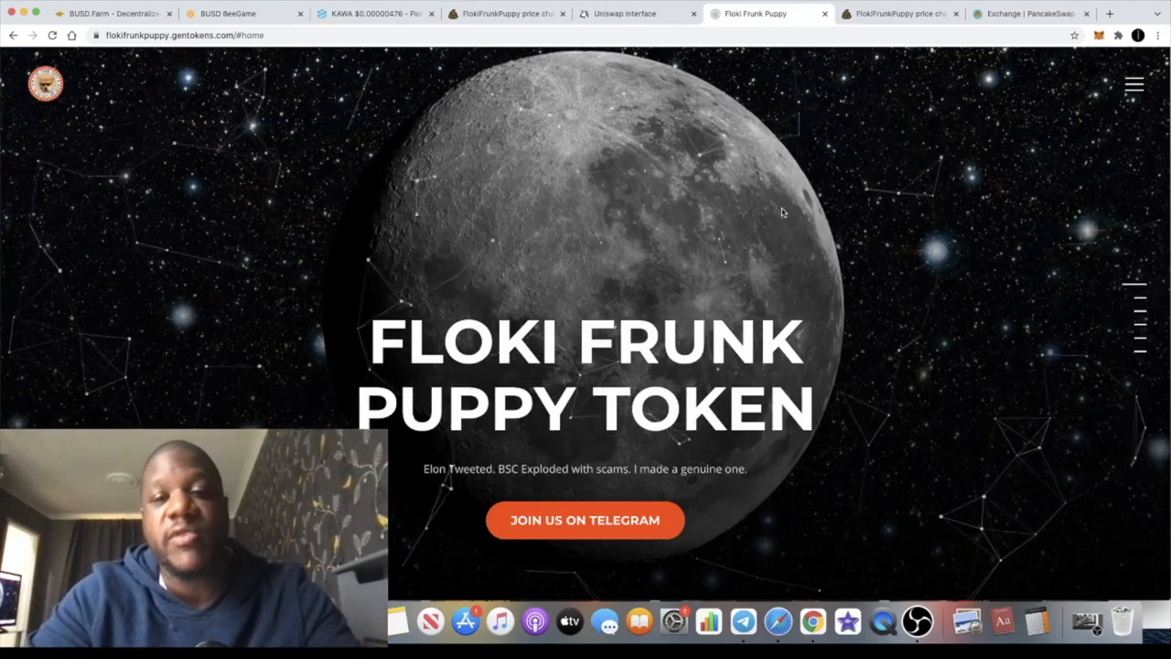
scroll("down", 3)
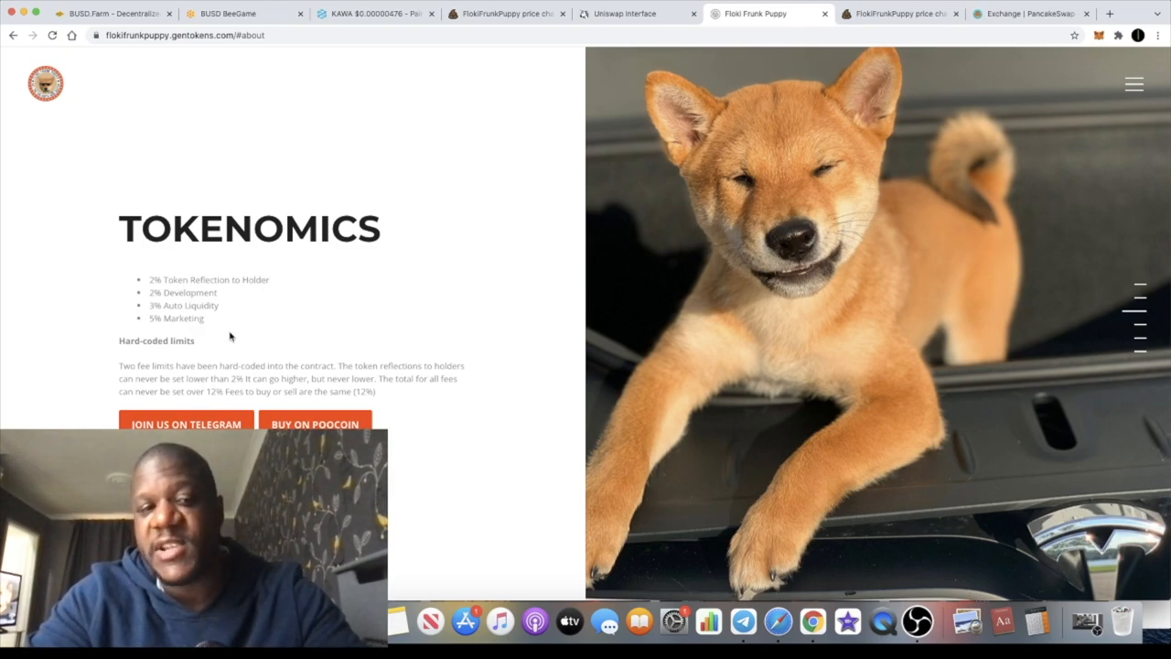
mouse_move(344, 317)
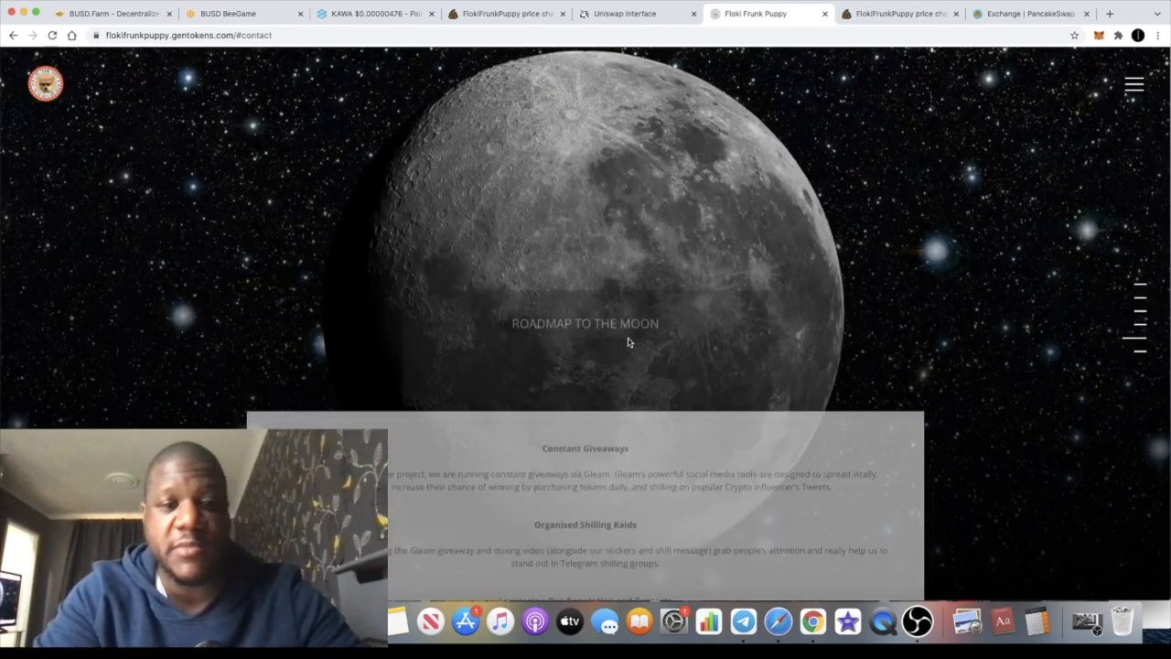
Step: Read the Organised Shilling Raids and Constant Giveaways roadmap paragraphs by highlighting them
scroll("down", 3)
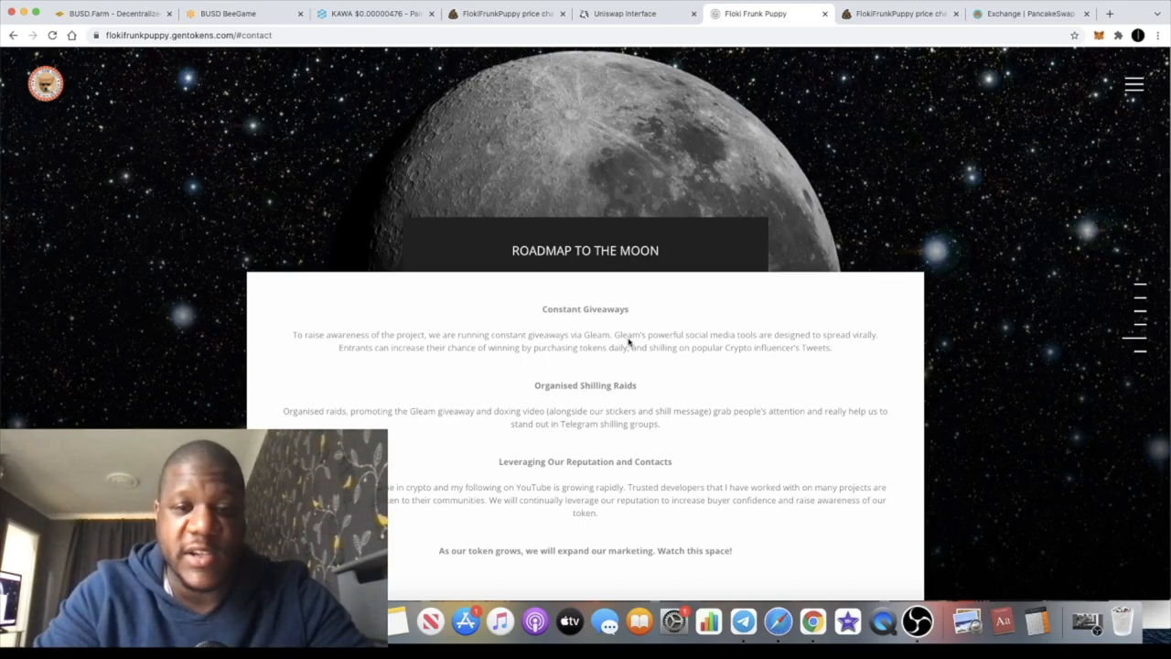
left_click_drag(535, 384, 659, 424)
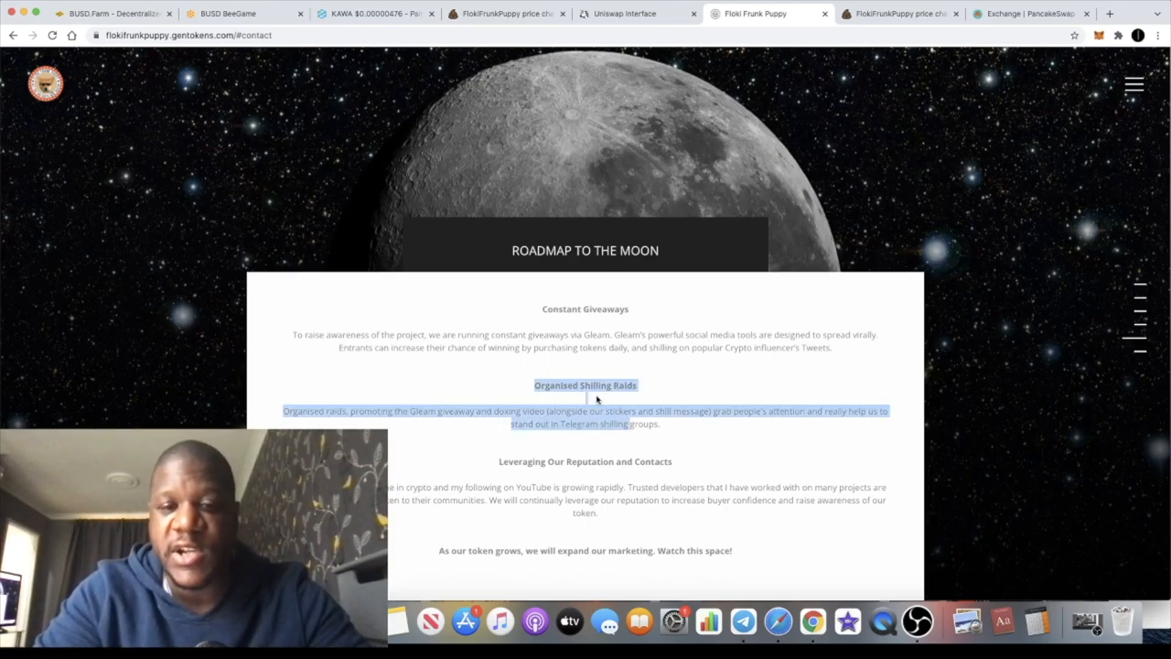
left_click(607, 411)
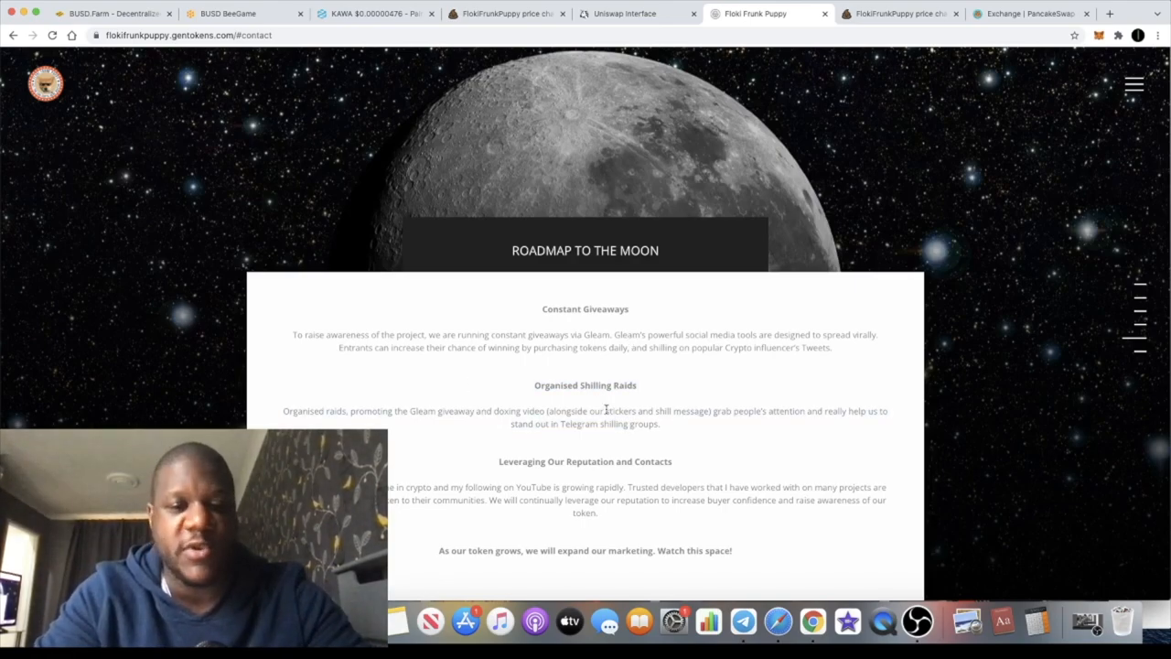
left_click_drag(292, 334, 833, 347)
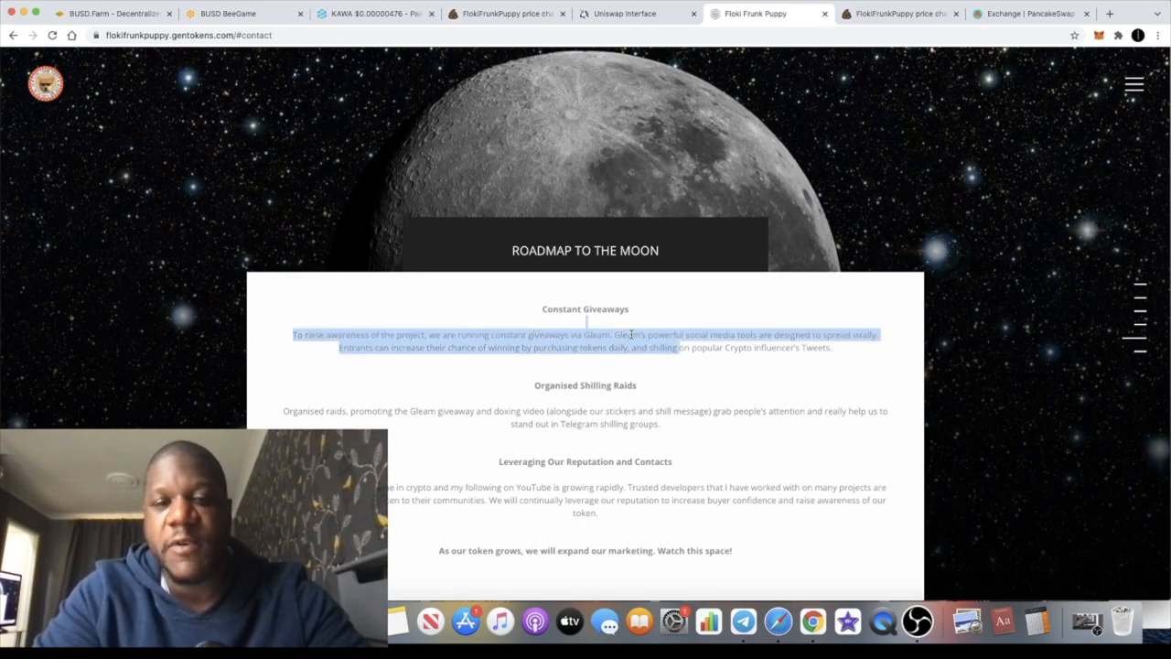
left_click(631, 334)
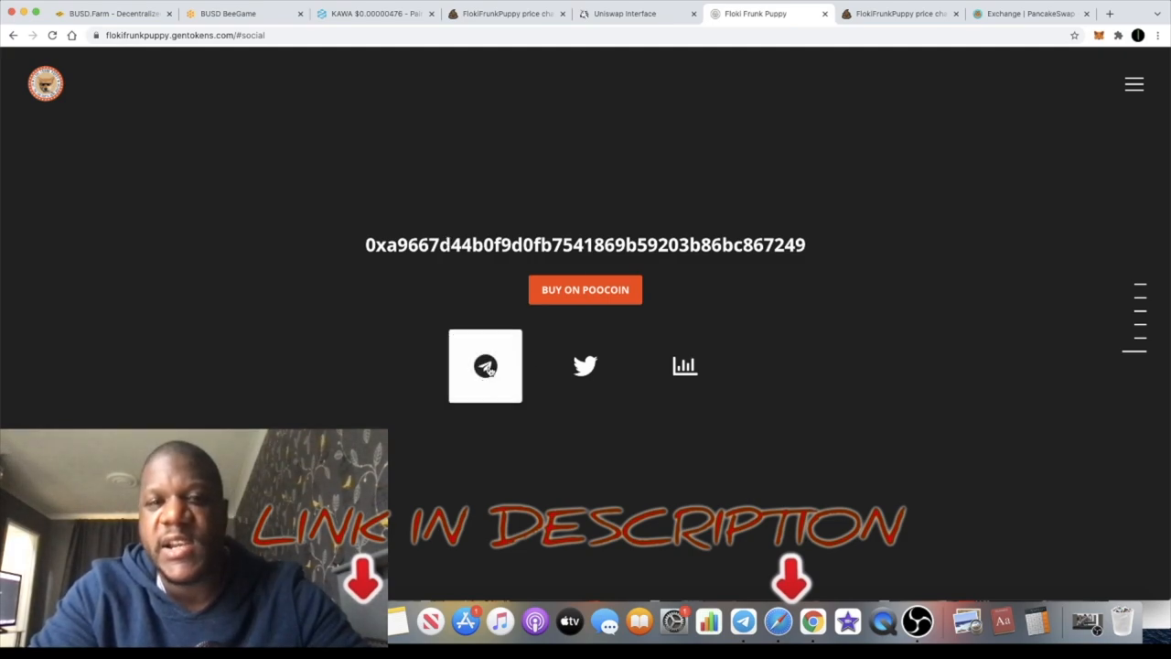
Step: Open the Floki FrunkPuppy Telegram group with 118 members, then close it
left_click(743, 622)
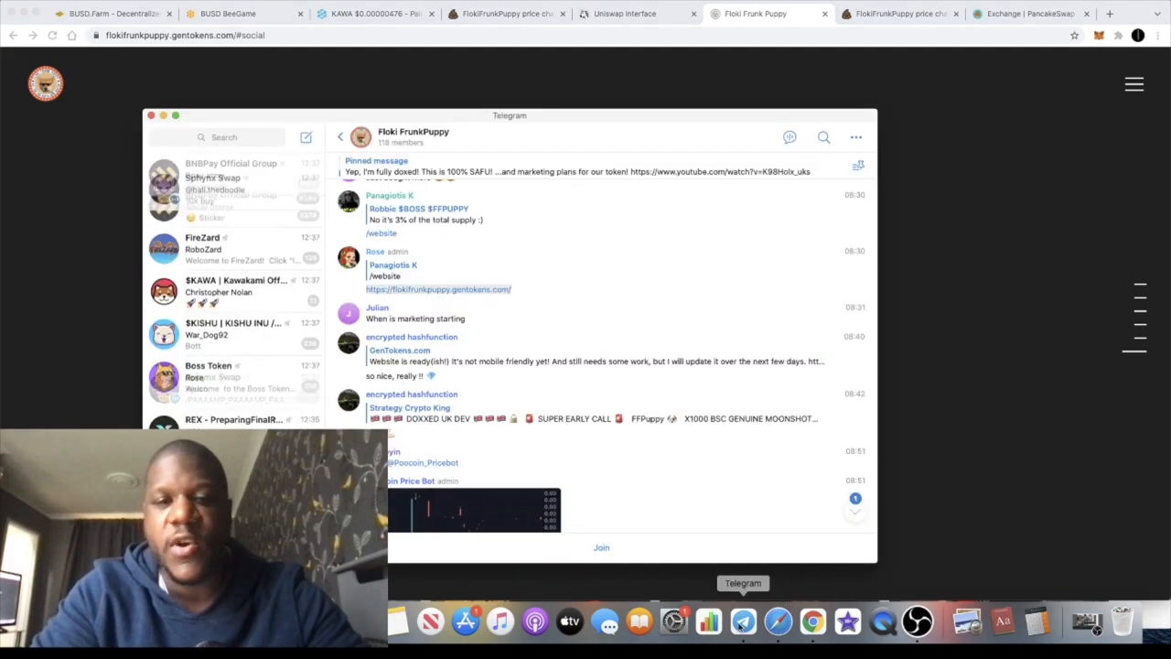
left_click(413, 131)
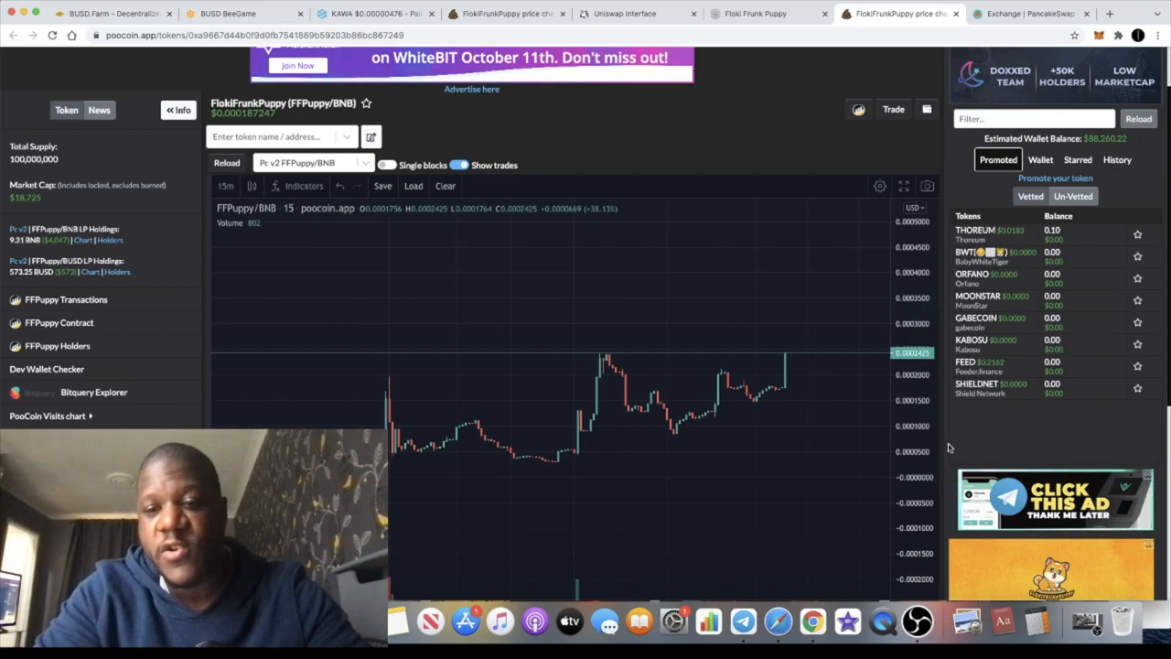
scroll("down", 3)
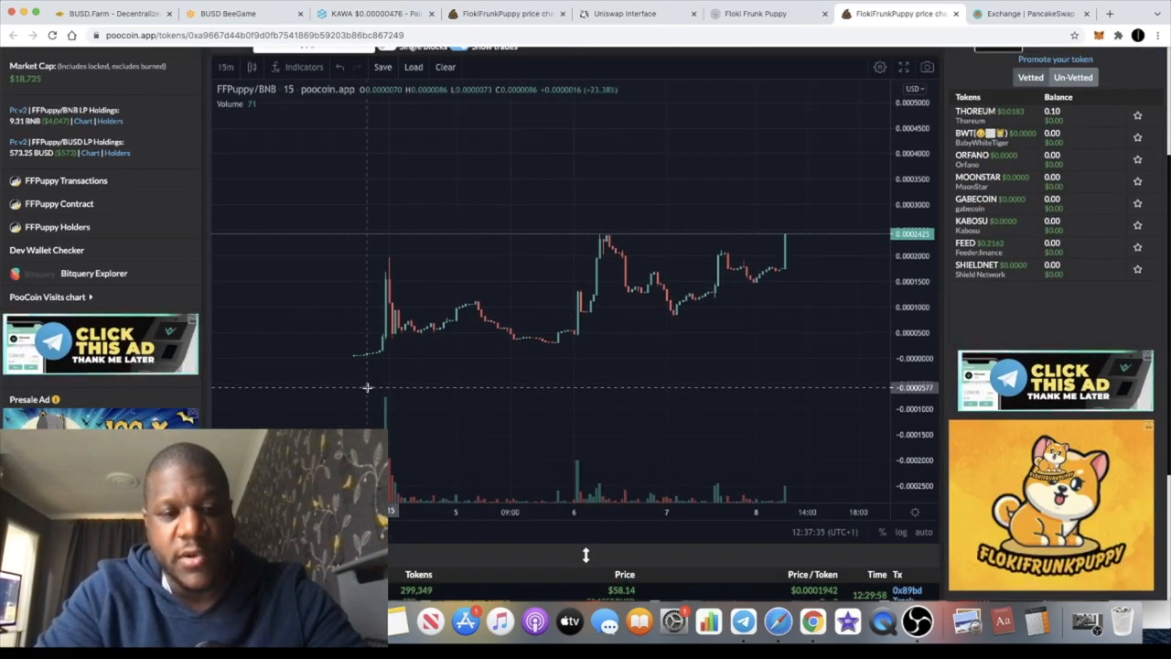
mouse_move(420, 332)
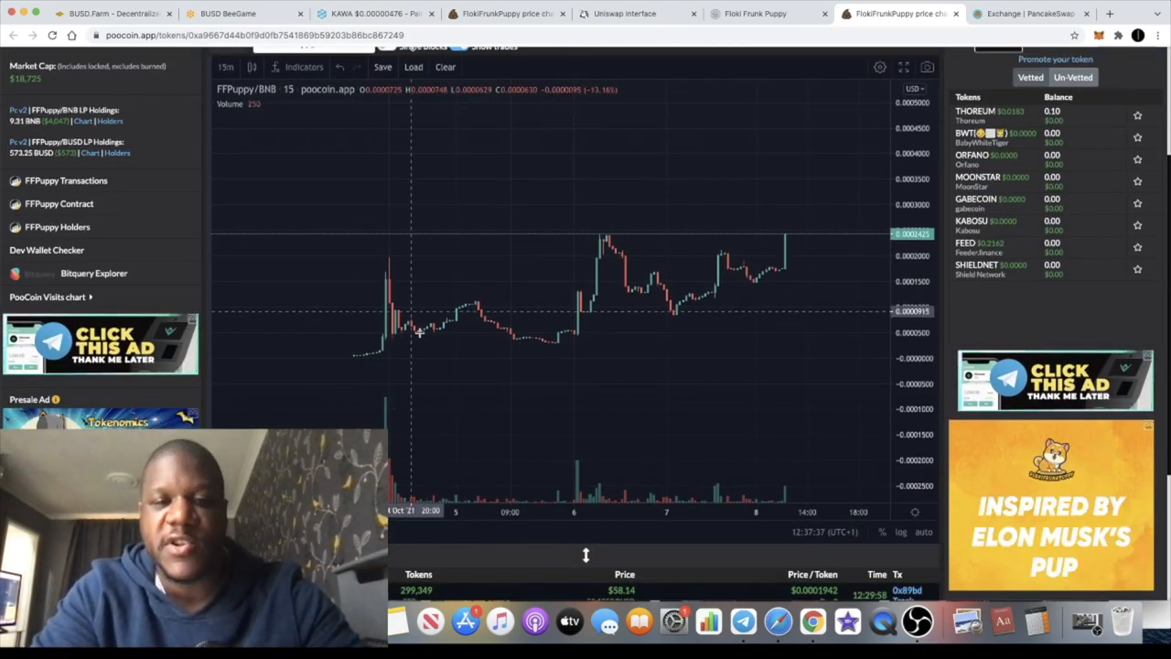
mouse_move(684, 339)
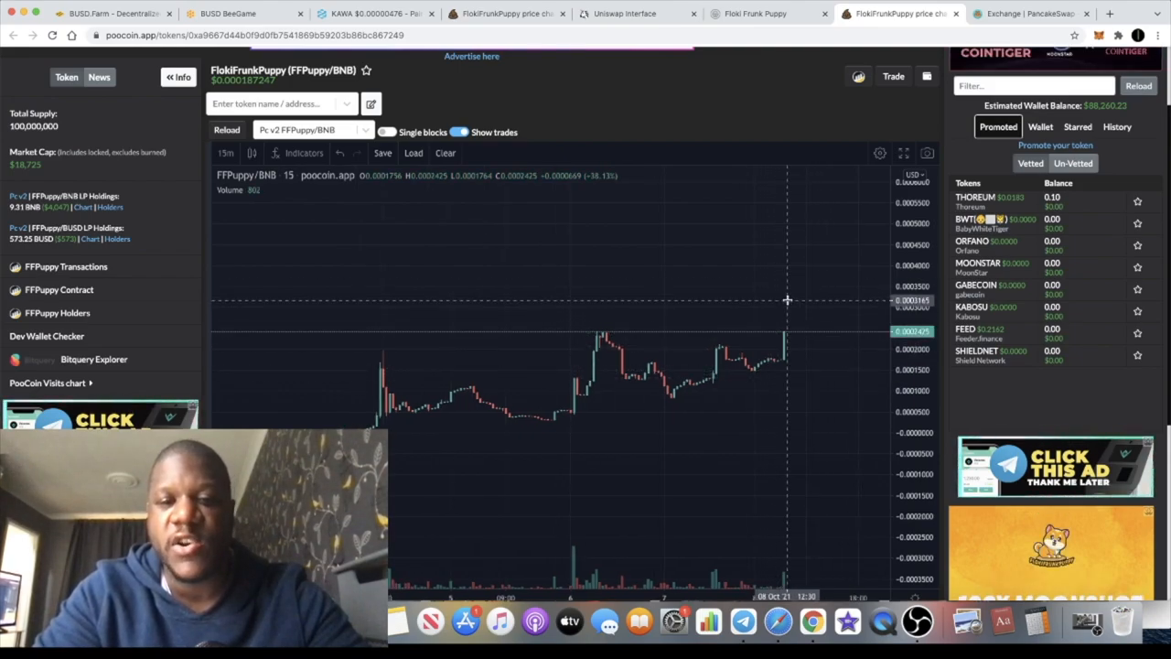
mouse_move(586, 393)
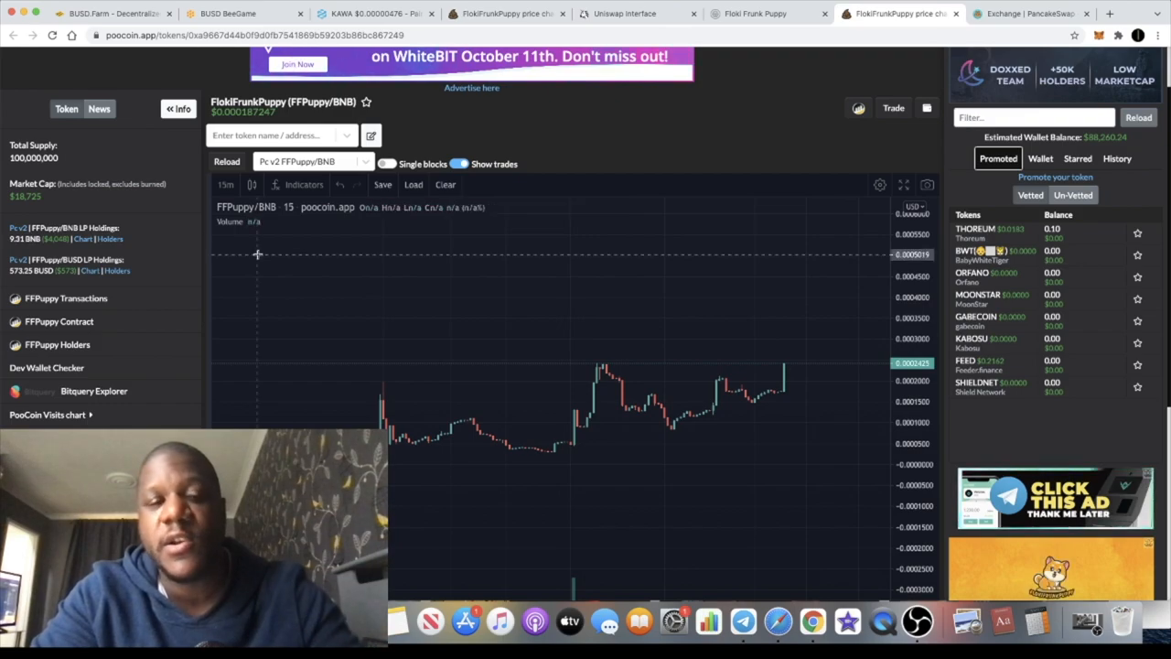
mouse_move(586, 316)
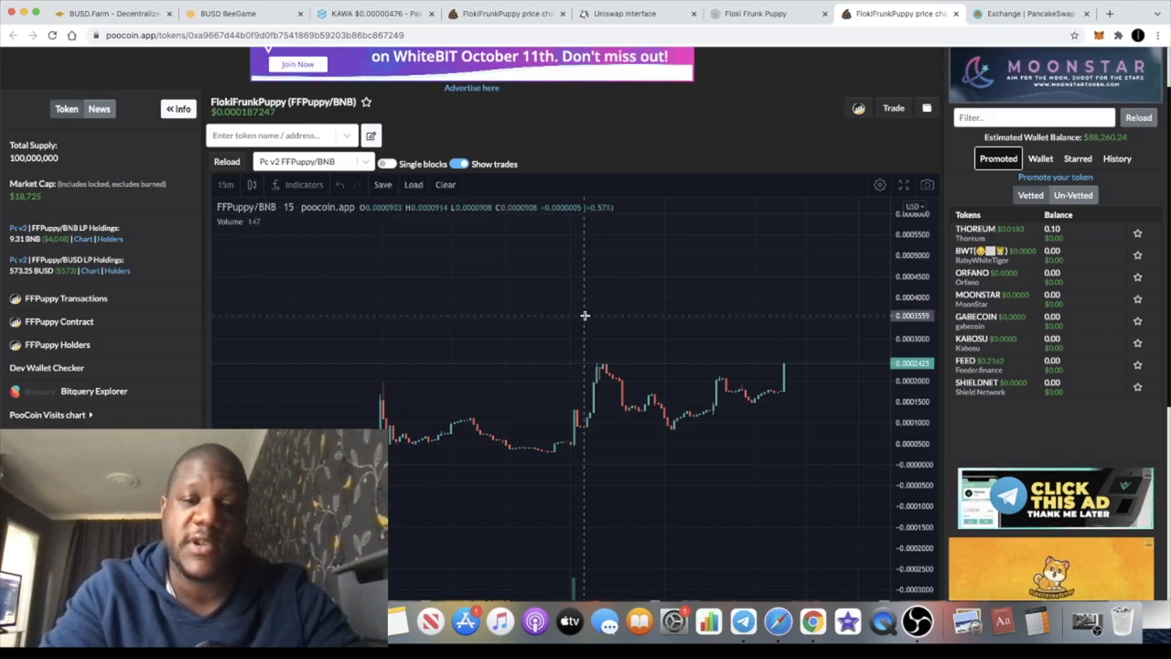
mouse_move(768, 368)
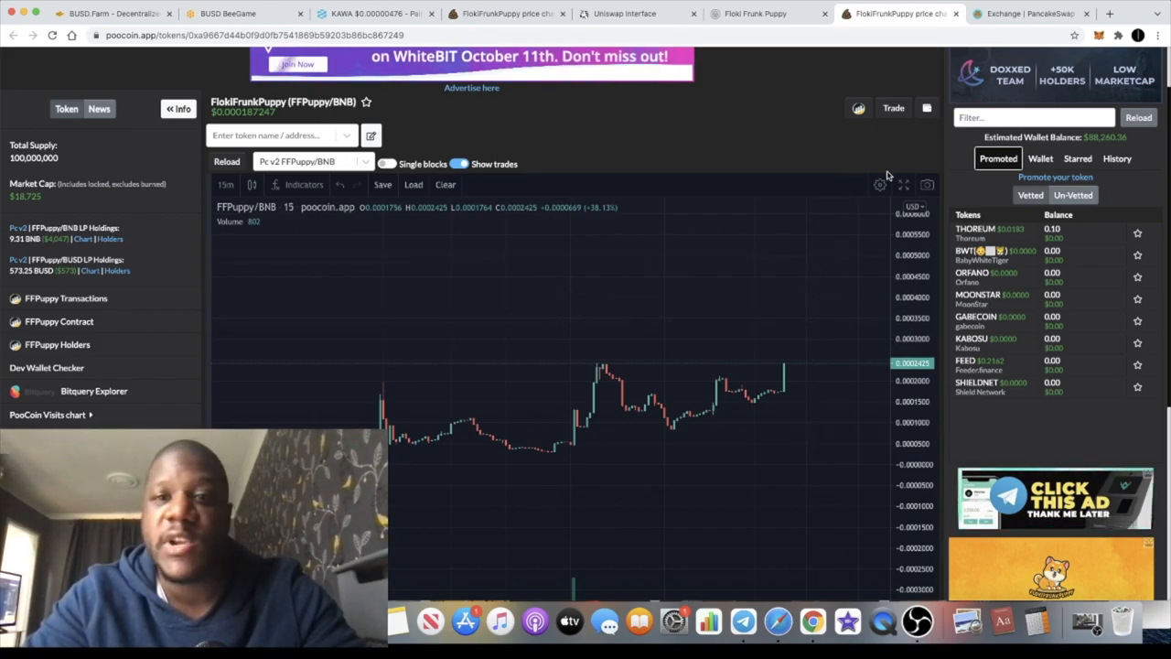
left_click(769, 13)
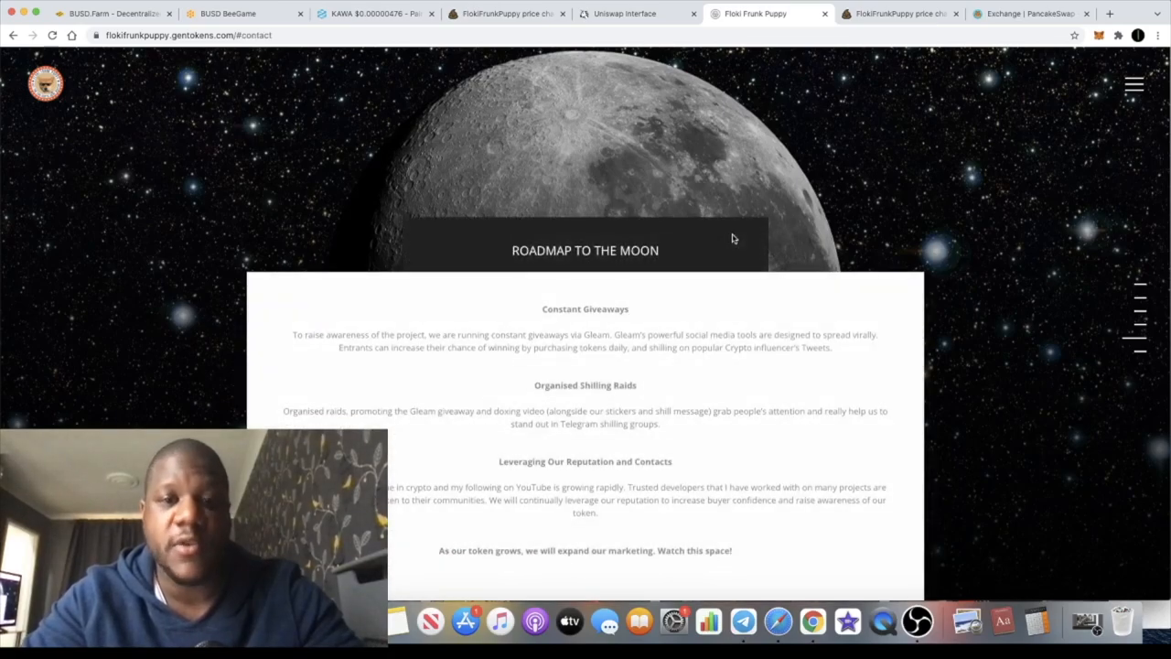
mouse_move(776, 94)
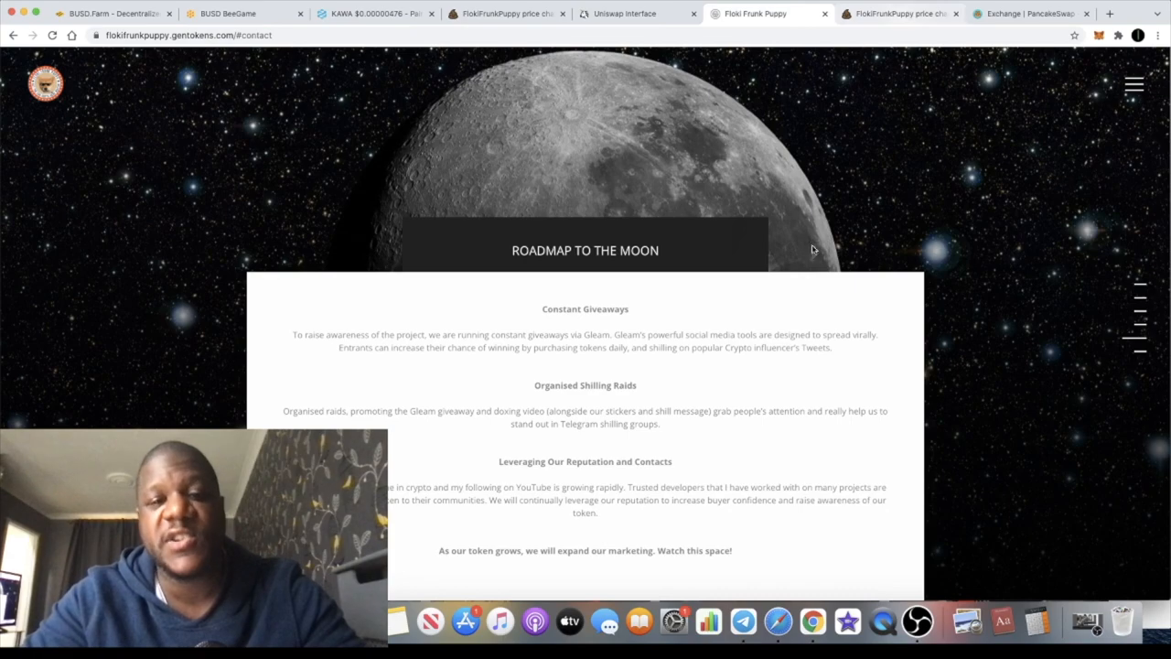
Step: Switch to the PooCoin tab showing the FFPuppy/BNB chart at about $0.000187
left_click(897, 12)
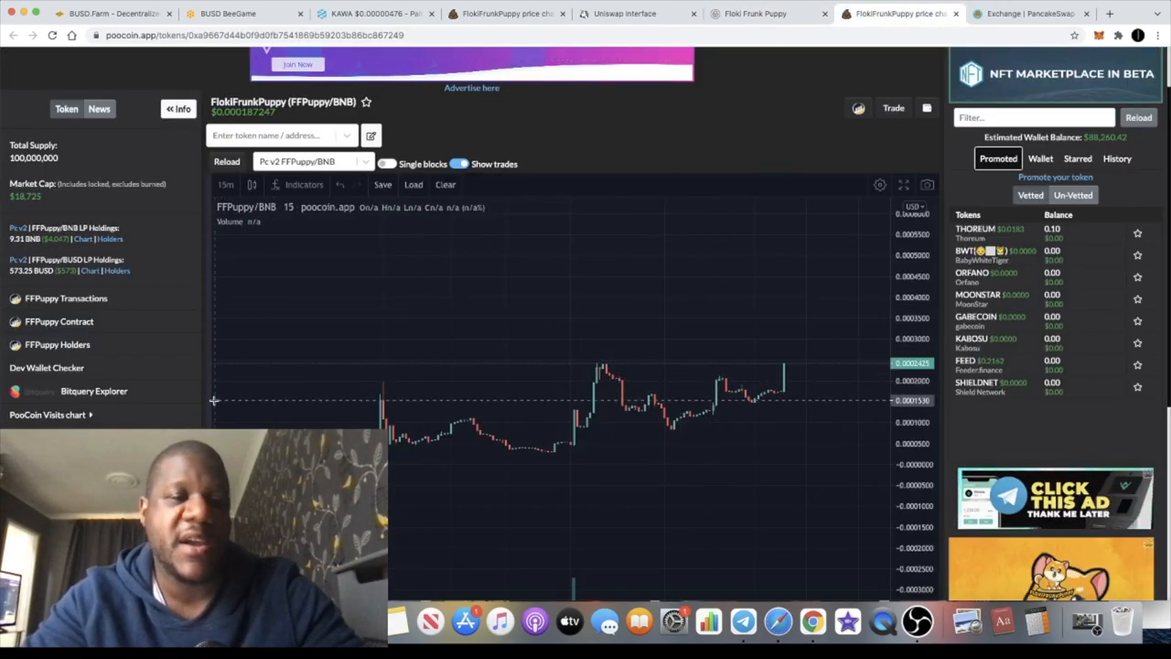
mouse_move(577, 389)
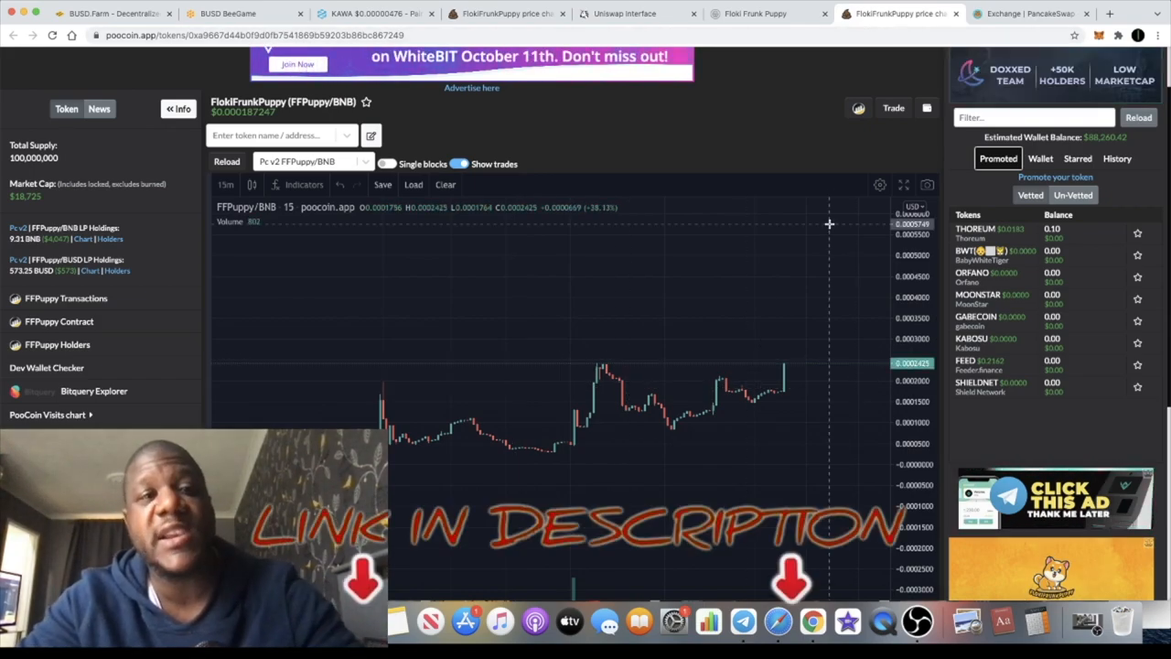
mouse_move(872, 429)
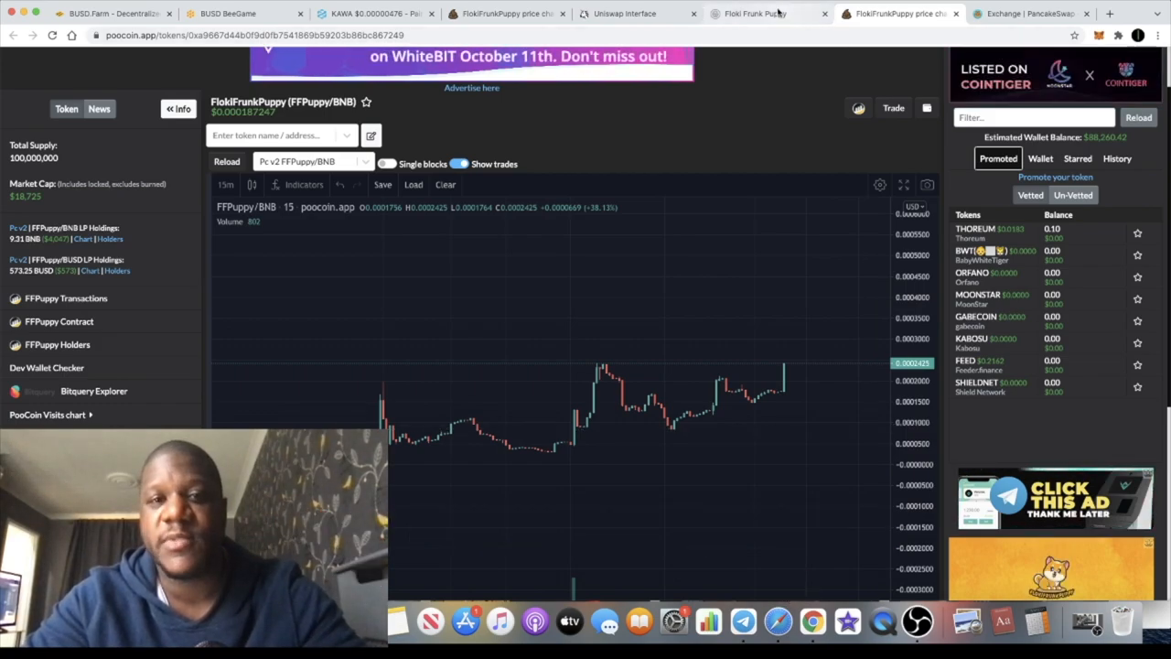
Step: Switch back to the Floki Frunk Puppy website tab showing the roadmap
left_click(764, 13)
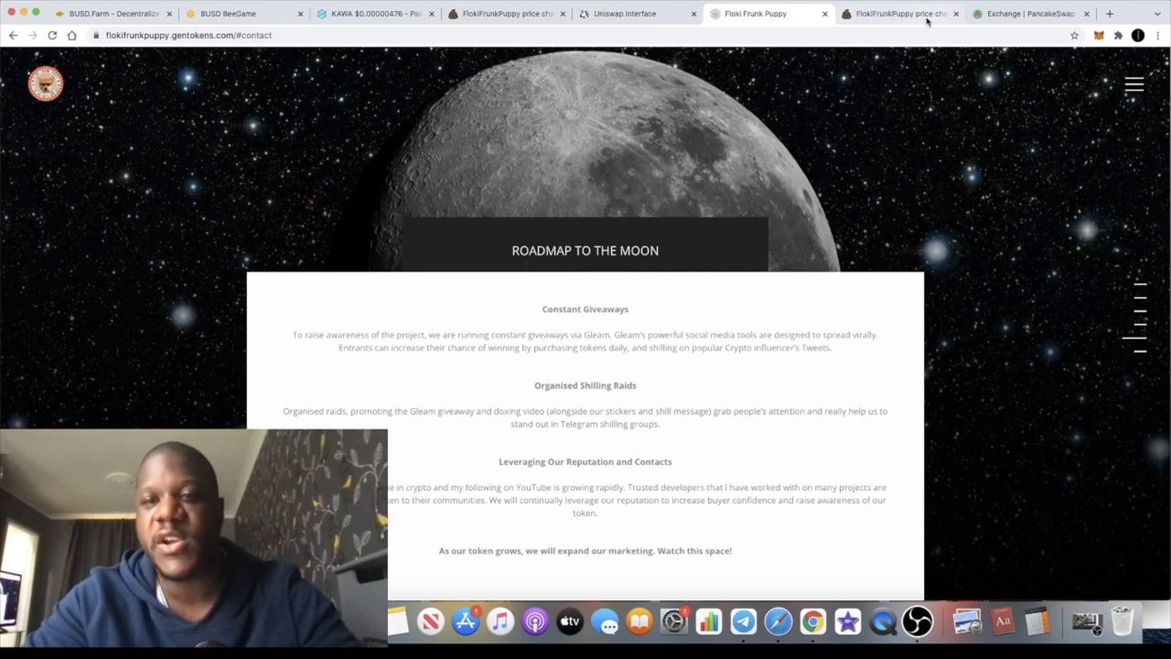
mouse_move(901, 13)
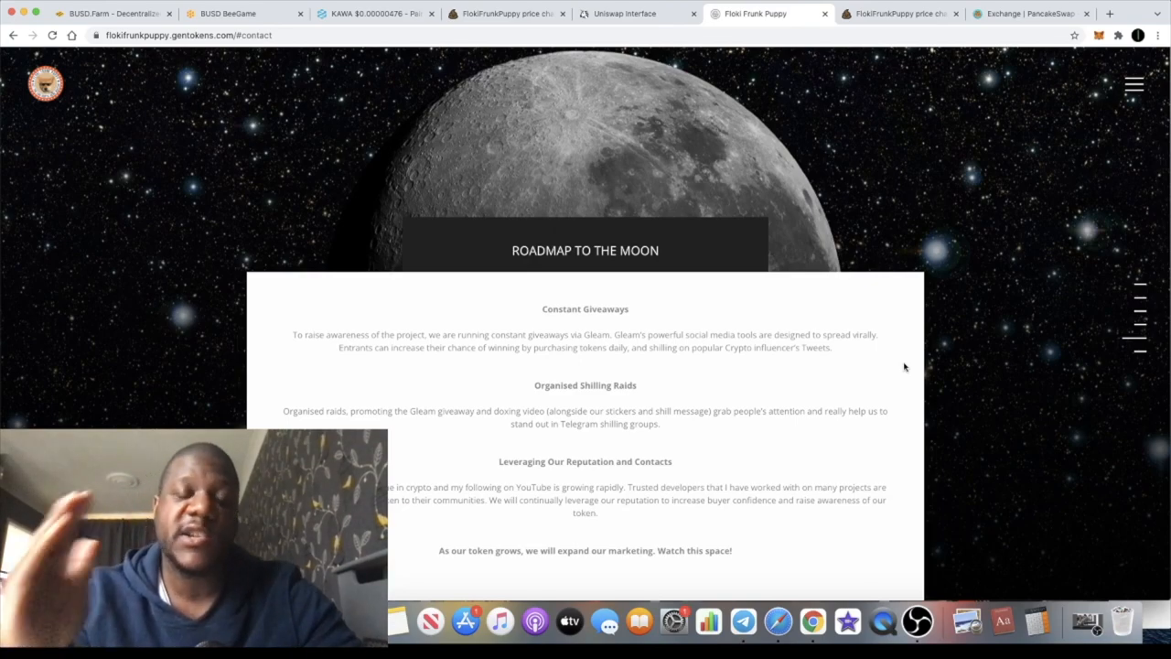
mouse_move(743, 622)
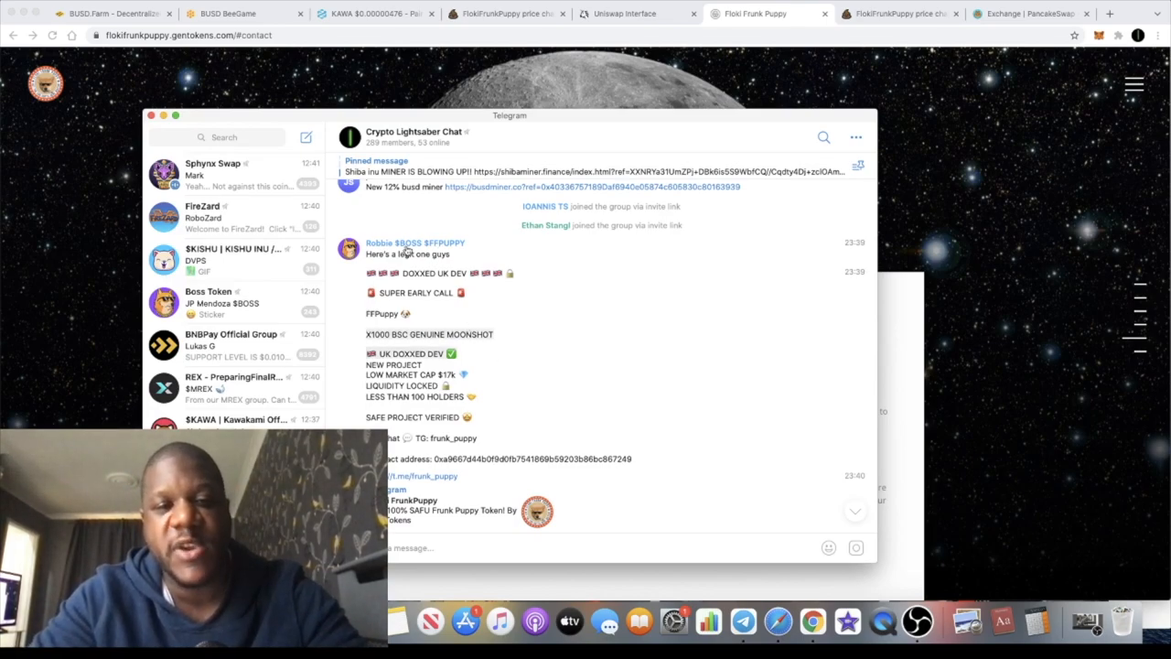
mouse_move(512, 287)
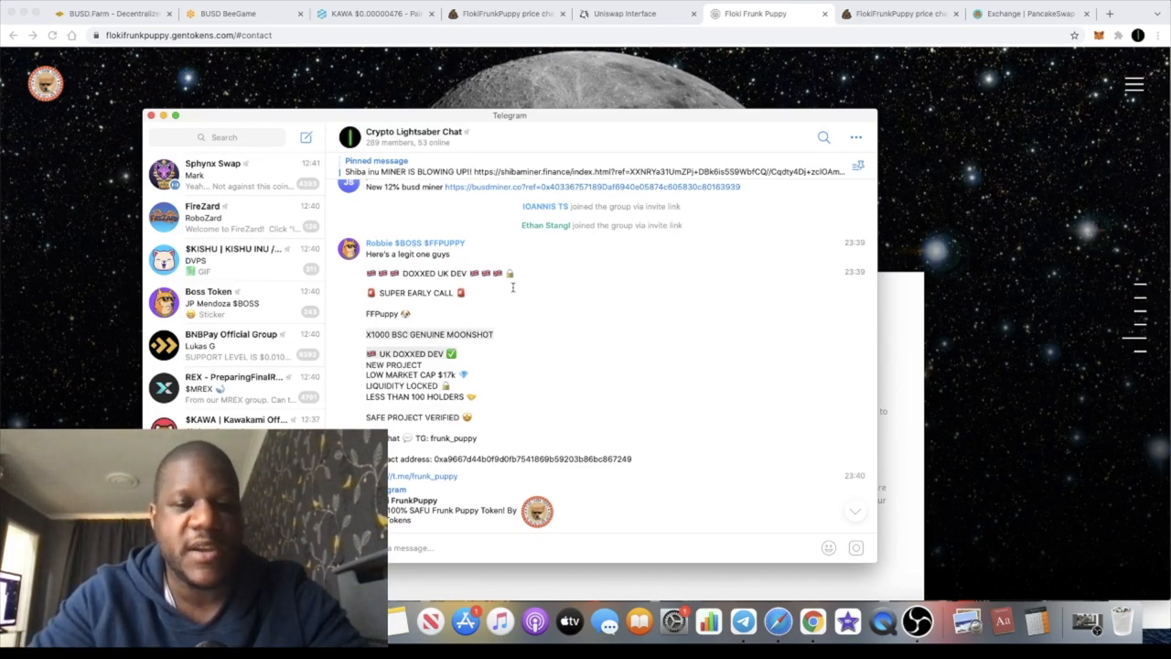